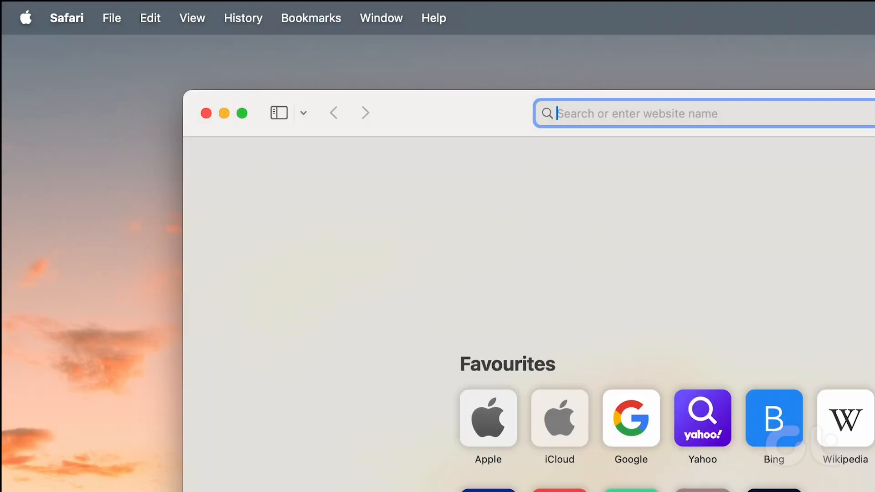
Empty the browser caches from the Develop menu
click(67, 17)
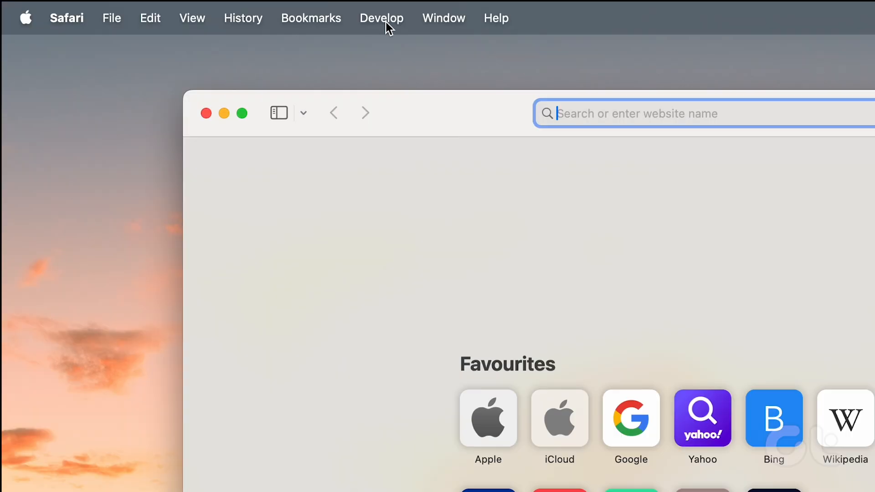
click(381, 18)
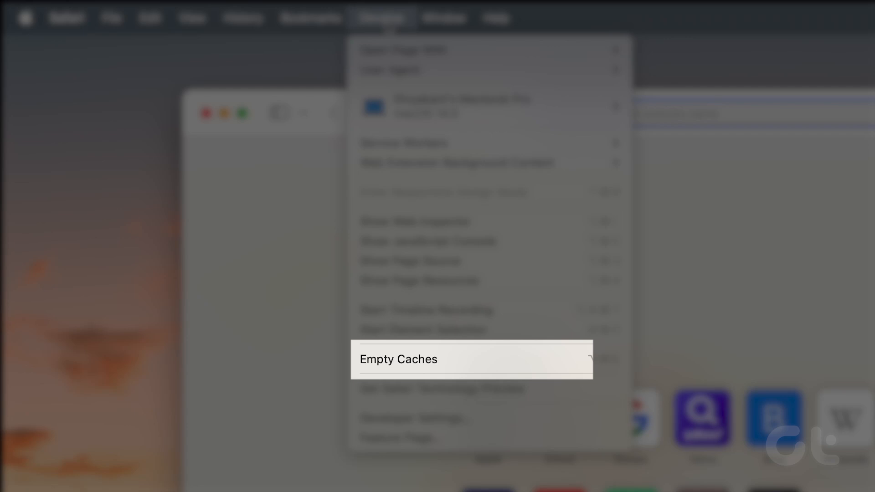
mouse_move(482, 366)
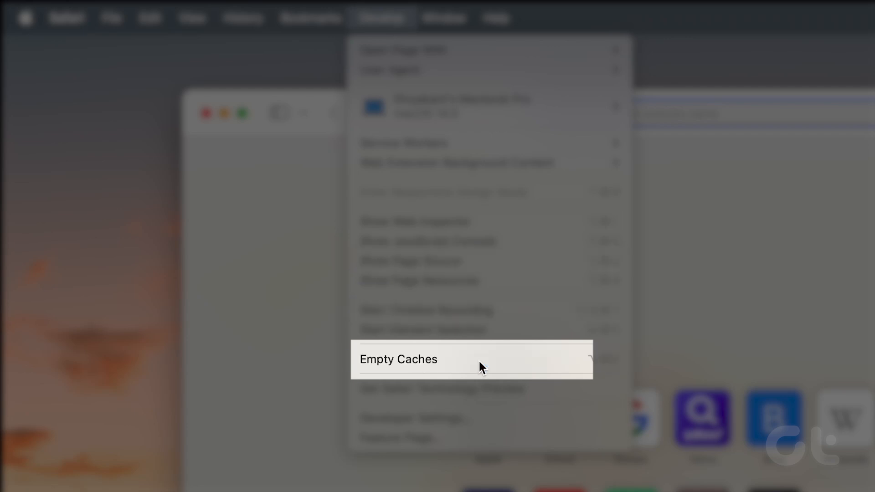
click(398, 359)
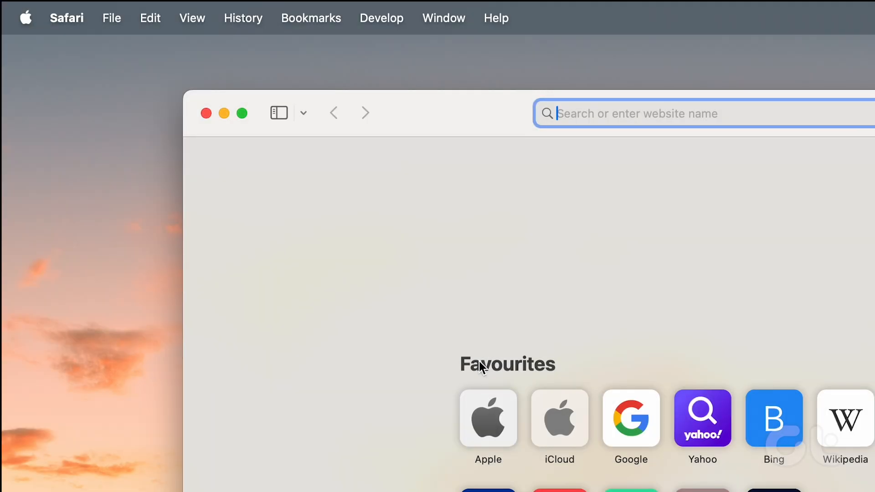
Bring up Safari Settings on the Privacy section
click(66, 17)
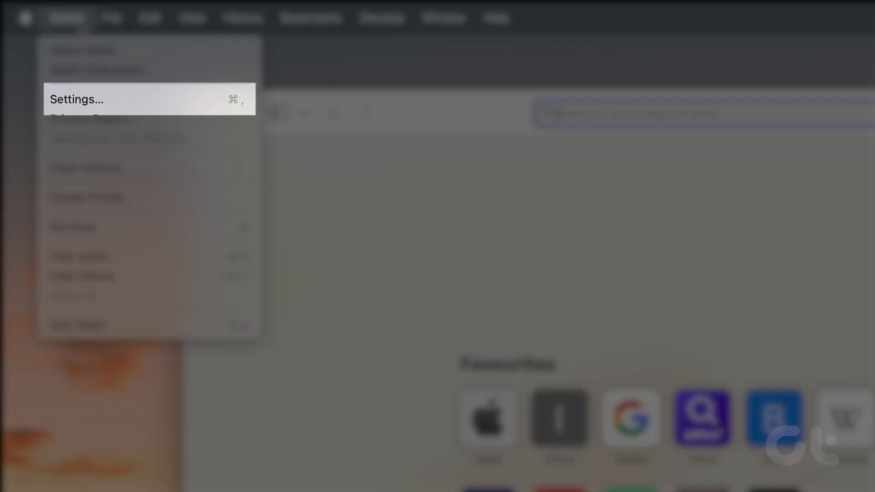
click(76, 98)
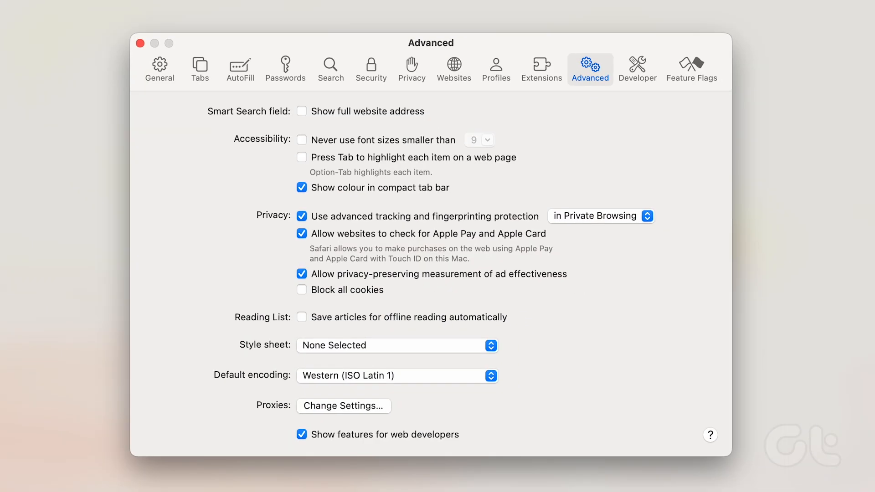
click(411, 69)
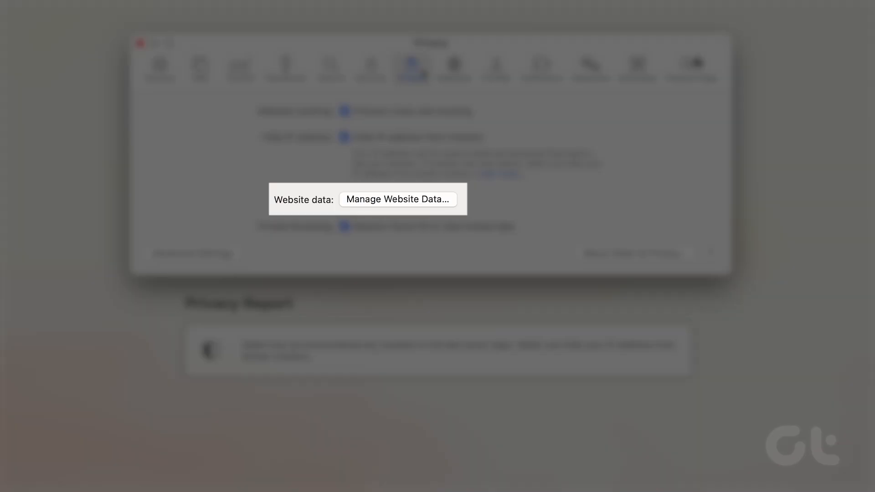
Remove the stored website data in Manage Website Data and dismiss the list
click(398, 198)
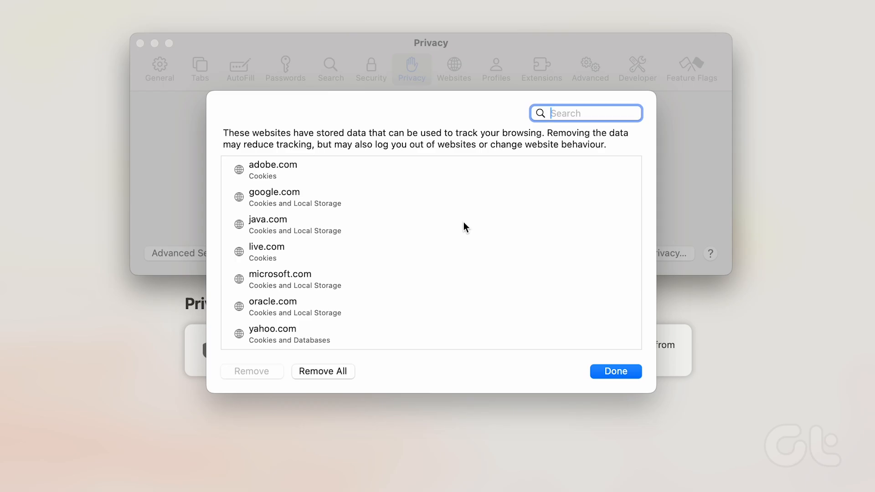
click(323, 371)
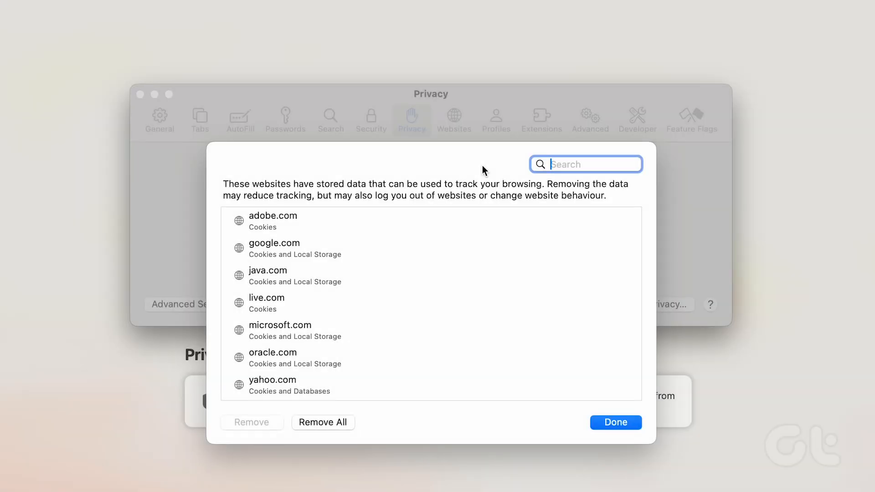
click(589, 64)
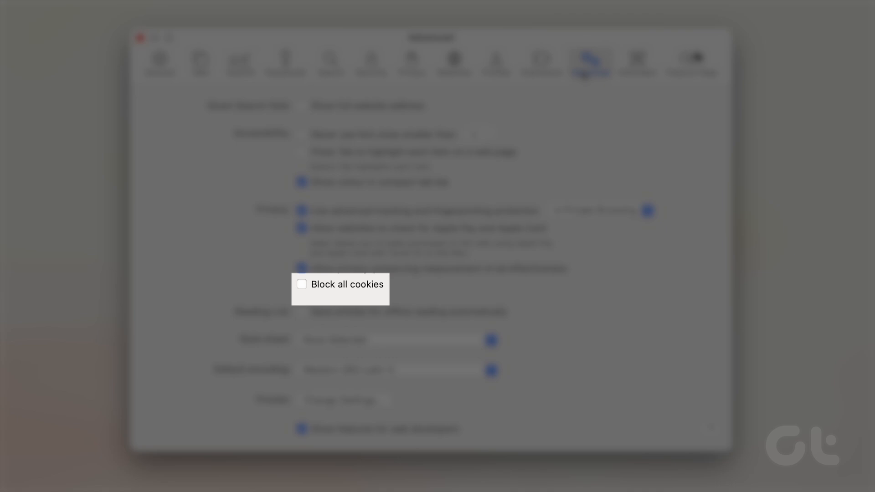
Enable 'Block all cookies' and confirm Block All in the warning
click(302, 285)
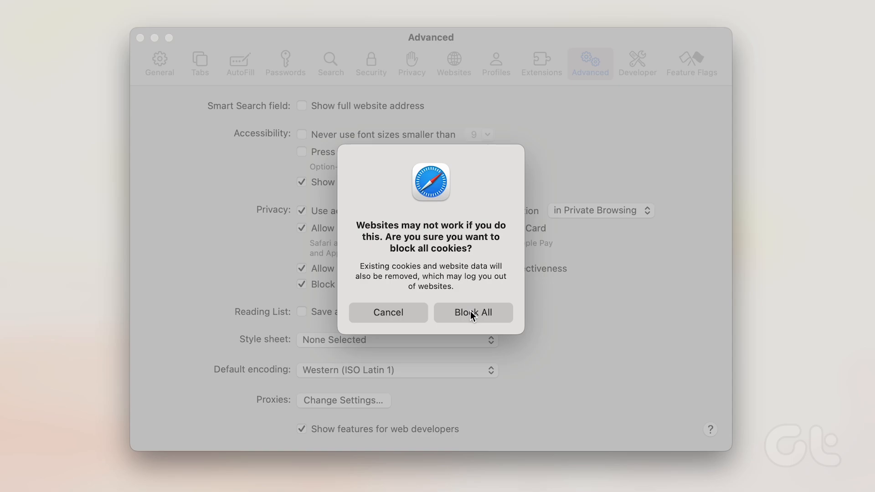
click(473, 312)
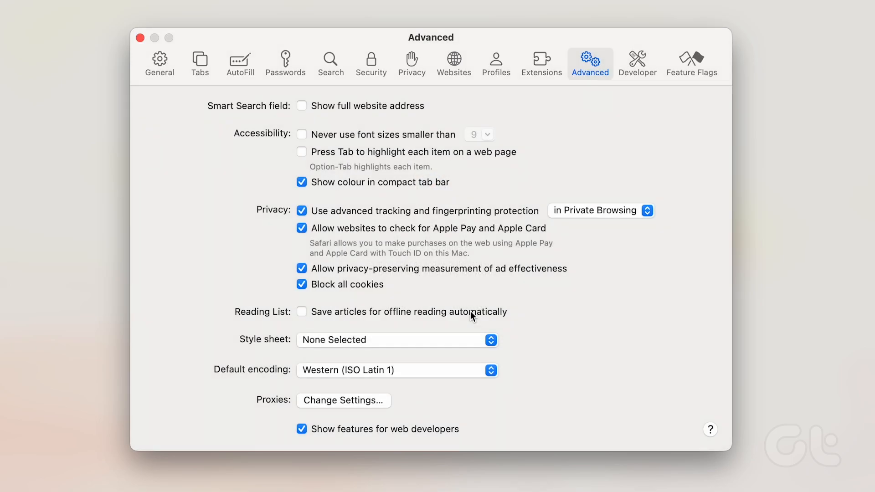